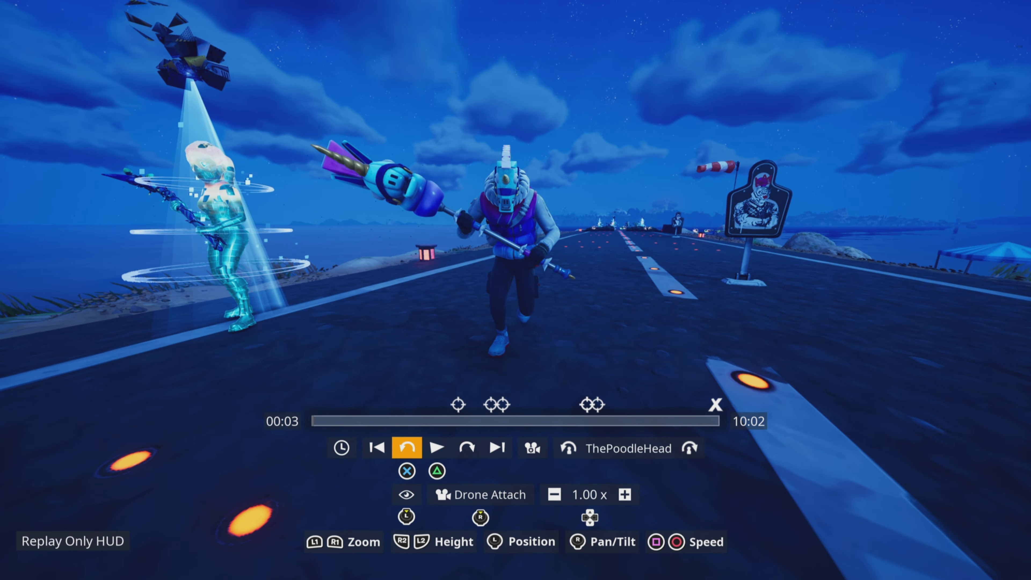
Lower the replay playback speed from 1.00x to 0.71x while paused at 0:03.
click(556, 494)
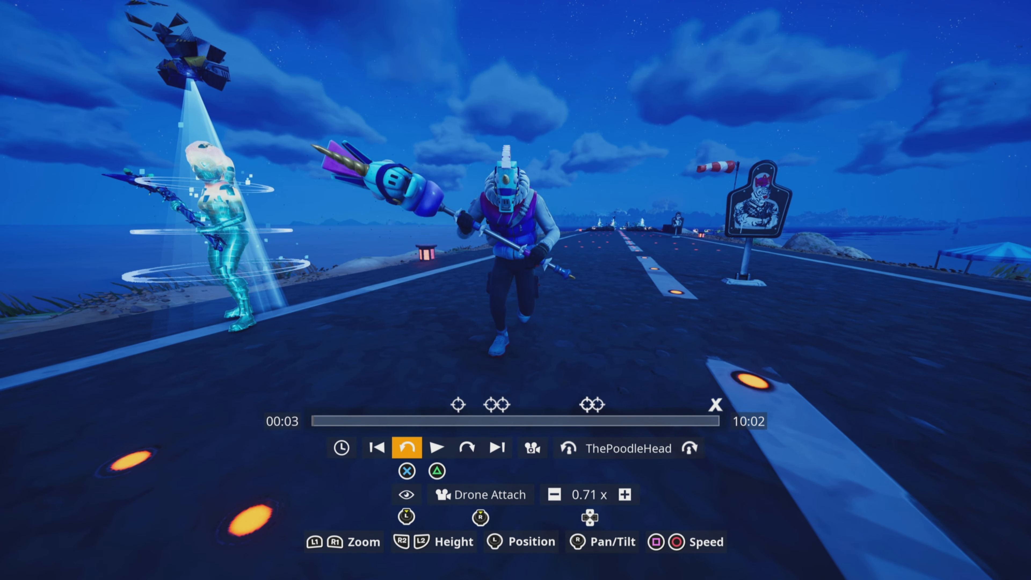